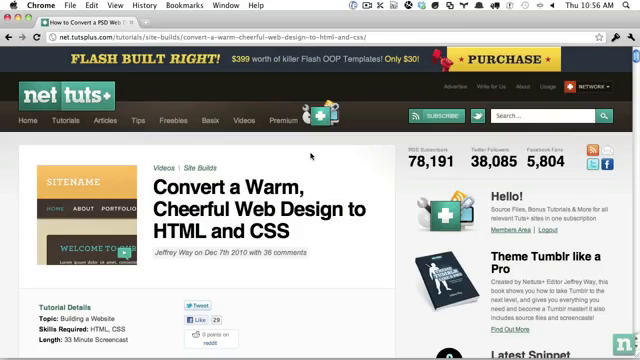
Step: Zoom into the header social icons and load the facebook layer's selection from the Layers panel
scroll("down", 3)
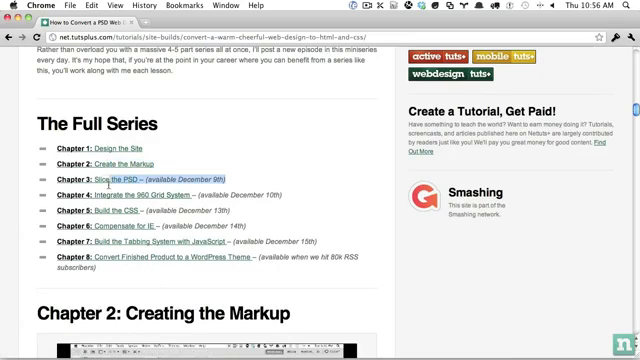
mouse_move(96, 174)
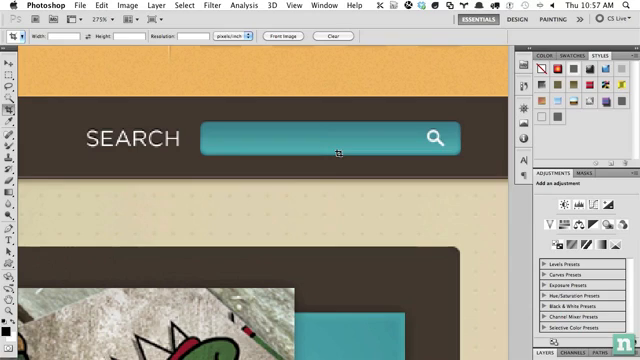
mouse_move(422, 132)
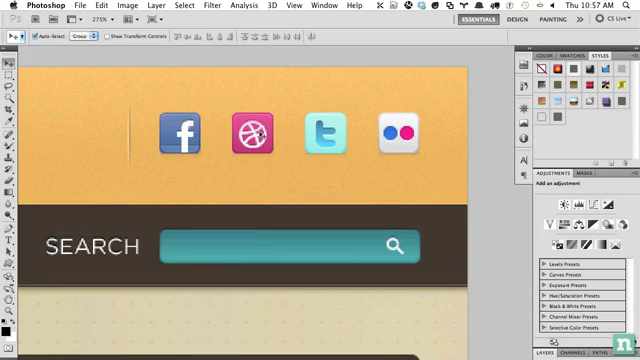
left_click(12, 72)
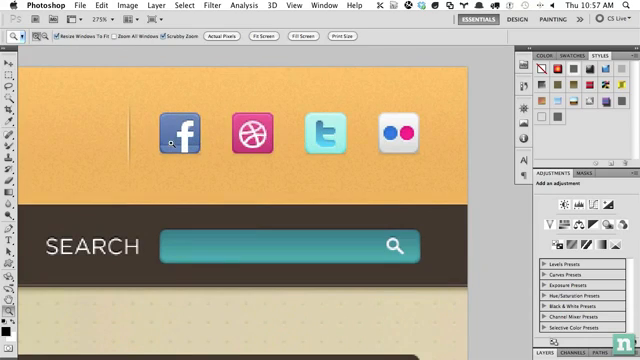
left_click_drag(124, 98, 144, 176)
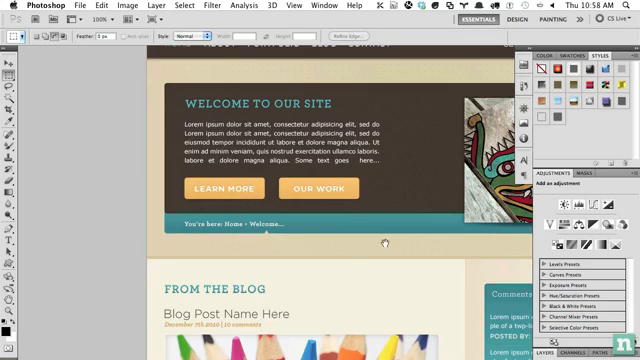
scroll("down", 3)
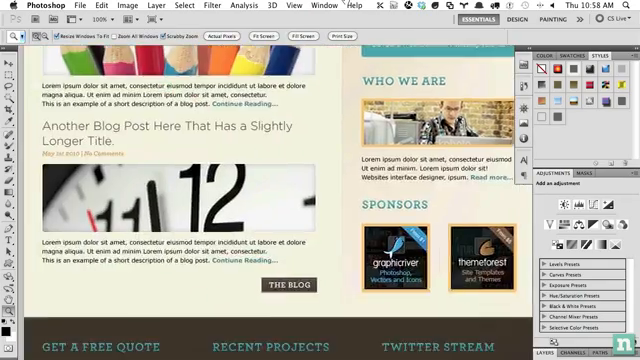
scroll("down", 3)
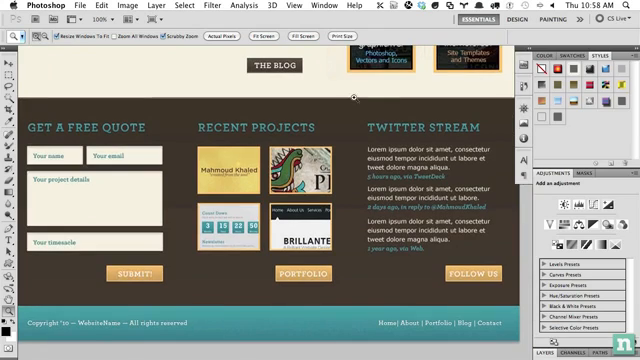
left_click(10, 36)
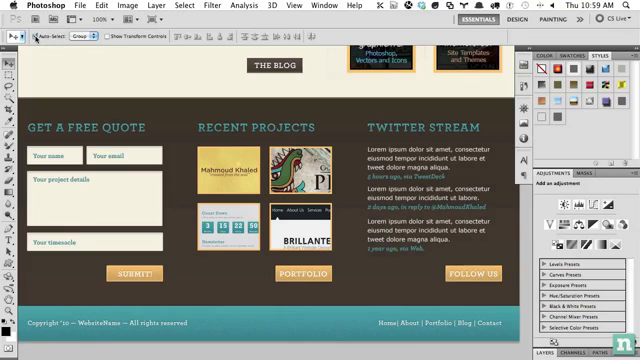
mouse_move(36, 36)
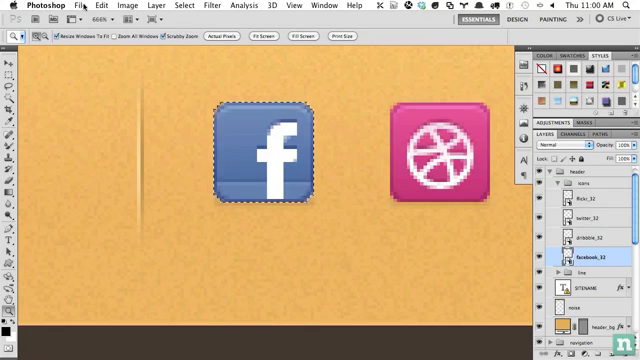
Step: Copy the Facebook icon merged, create a clipboard-sized document and paste it in
left_click(76, 6)
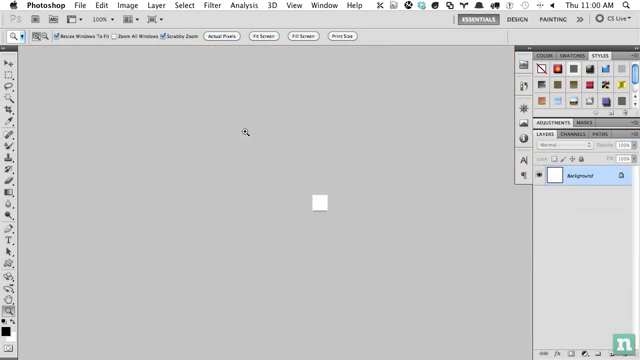
left_click(70, 8)
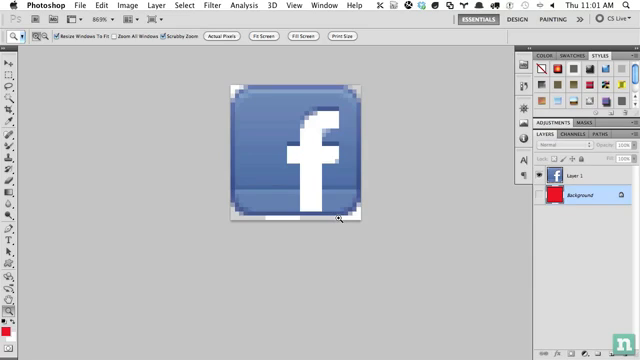
mouse_move(336, 216)
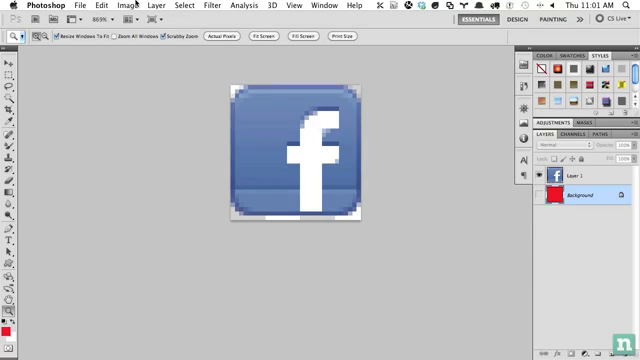
left_click(76, 10)
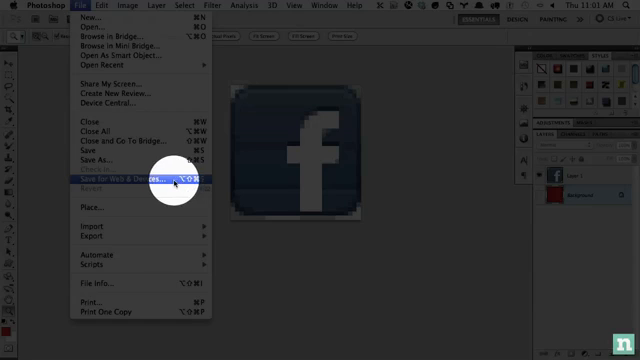
mouse_move(176, 186)
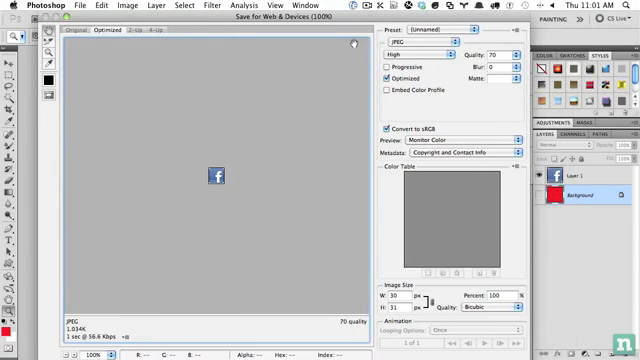
Step: Export the Facebook icon as a PNG into the SiteName website folder
left_click(404, 56)
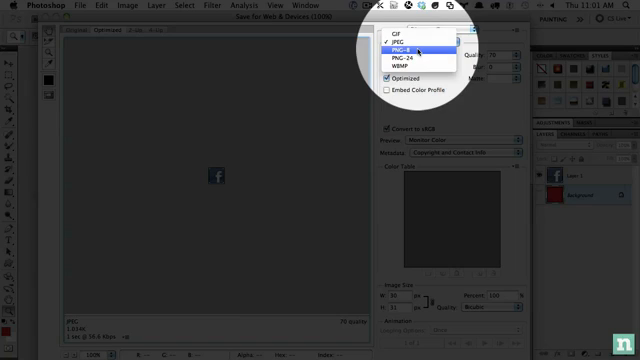
mouse_move(420, 62)
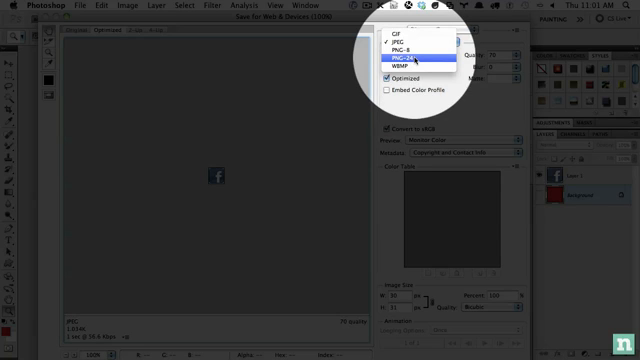
left_click(412, 48)
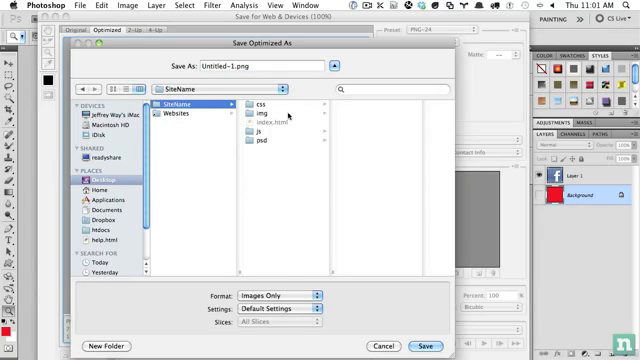
left_click(268, 120)
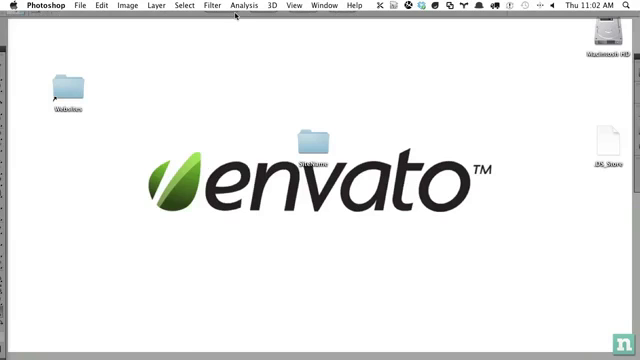
double_click(312, 148)
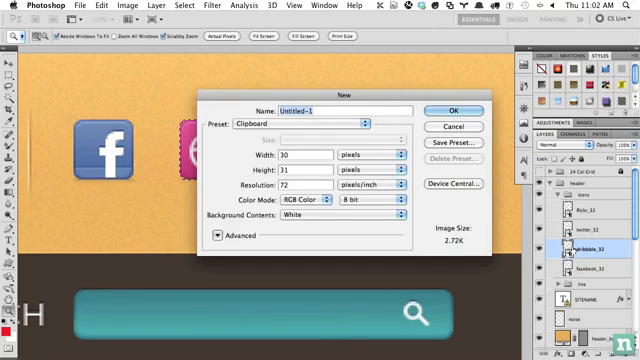
Step: Create a clipboard-sized document for the Dribbble icon, start Save for Web, then switch back to the PSD
left_click(436, 110)
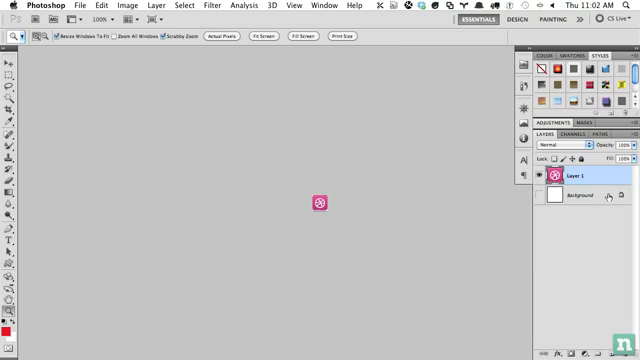
left_click(72, 8)
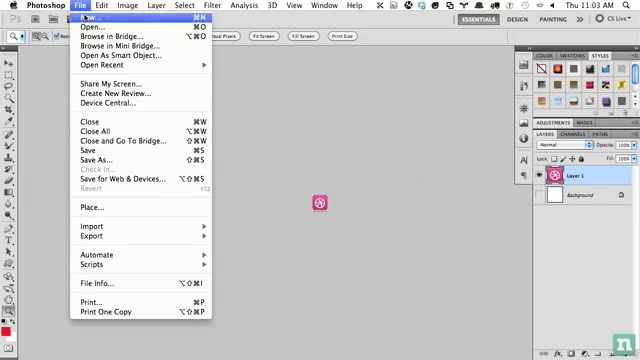
mouse_move(90, 126)
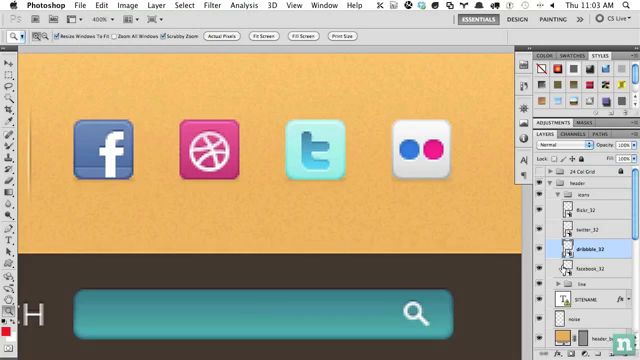
left_click(588, 218)
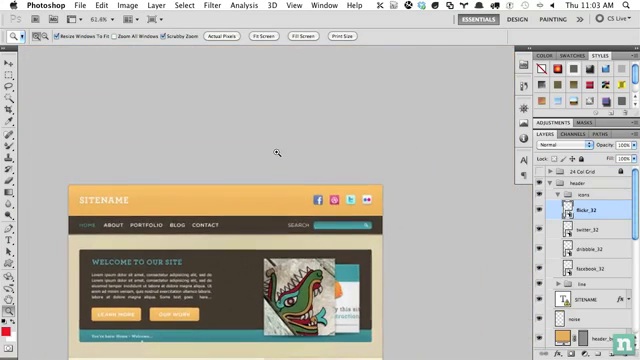
Step: Move the view to the coloured-pencils banner photo in the design
scroll("down", 3)
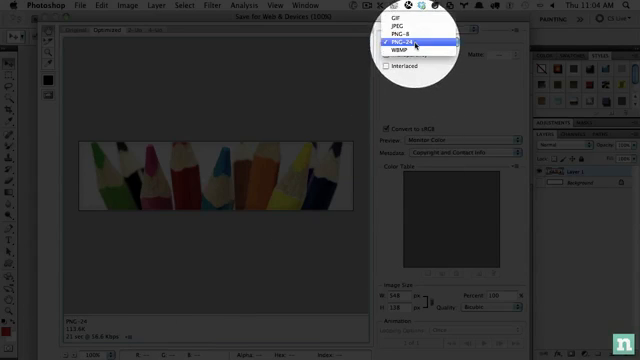
Step: Save the pencils banner as a JPEG with adjusted quality into the img folder
left_click(392, 28)
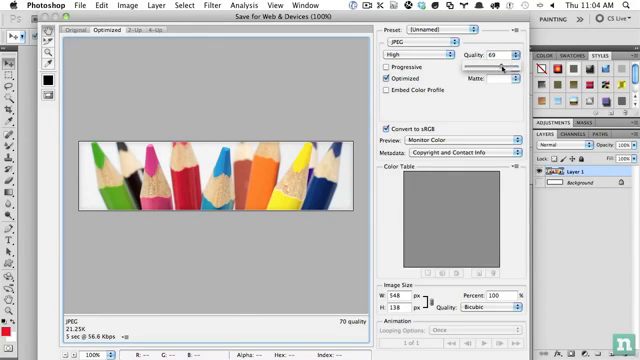
left_click_drag(492, 66, 520, 66)
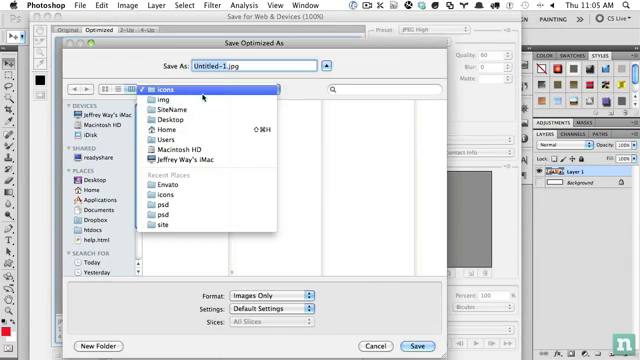
left_click(156, 92)
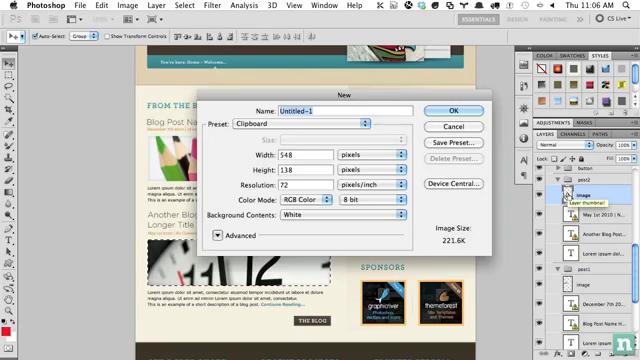
Step: Create a new clipboard-sized document for the copied blog image
left_click(446, 112)
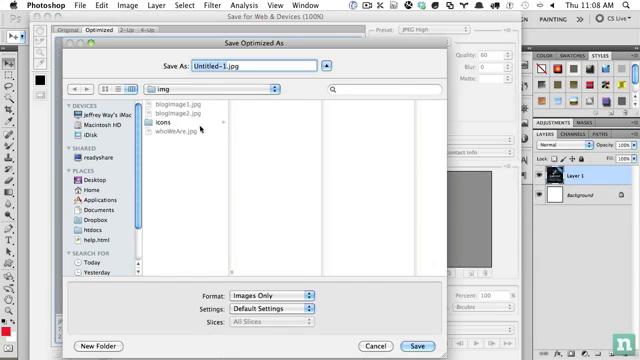
Step: Save the blog image as an optimized PNG into the img folder
left_click(96, 344)
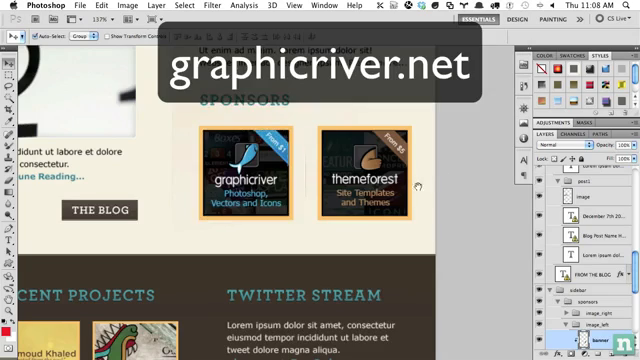
Step: Select the graphicriver sponsor banner layer in the mockup for export
scroll("down", 3)
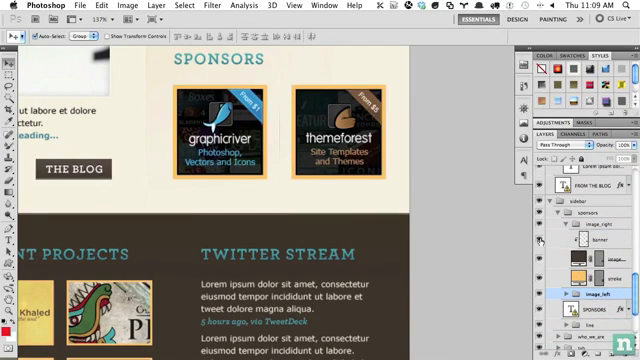
left_click(588, 238)
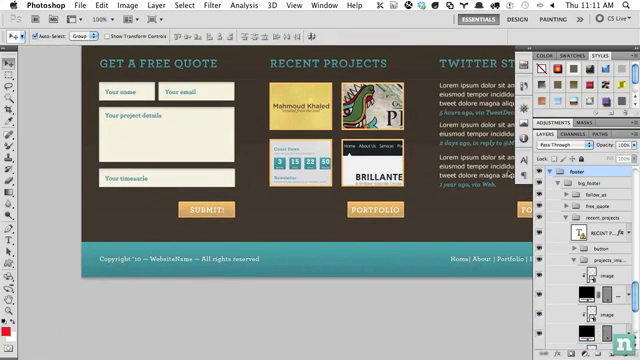
Step: Drag a rectangular marquee selection around the SUBMIT! button
left_click(588, 172)
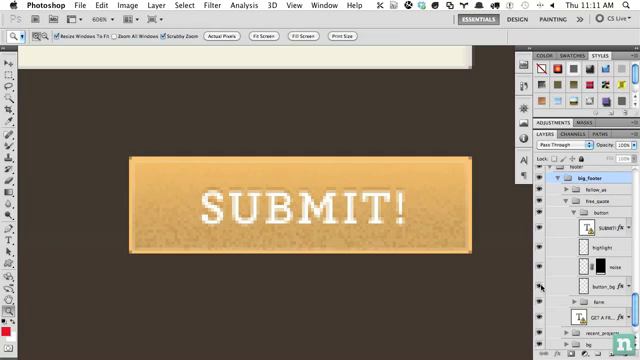
left_click(598, 288)
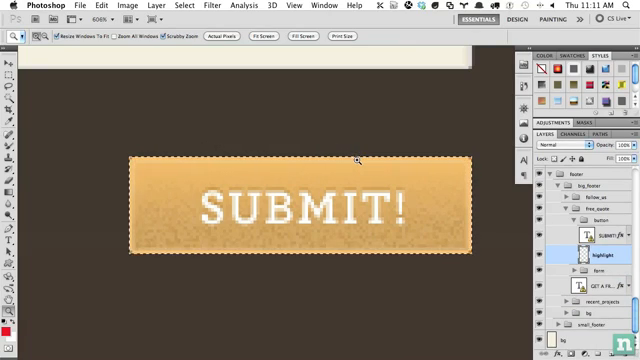
mouse_move(448, 196)
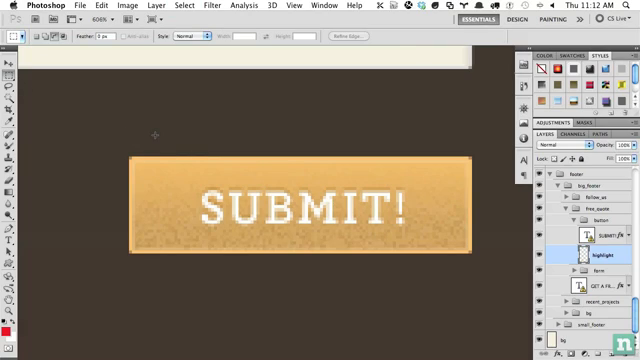
left_click_drag(152, 136, 160, 212)
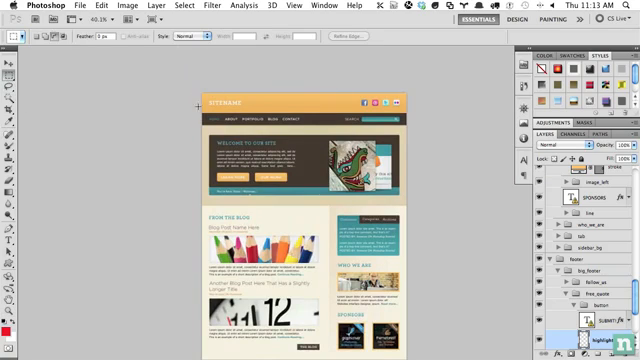
Step: Marquee a thin strip of the layout and flatten it, discarding hidden layers
left_click_drag(202, 104, 202, 304)
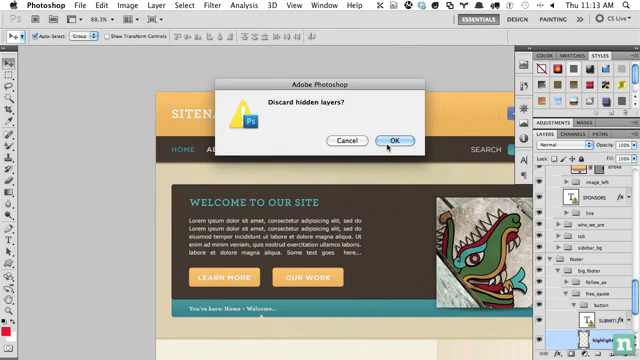
left_click(396, 140)
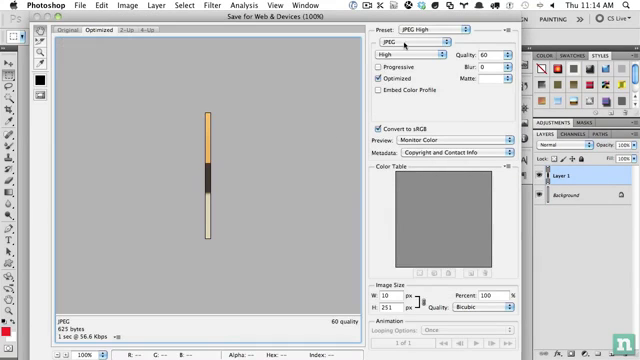
Step: Export the strip as a JPEG High preset with Progressive enabled
left_click(396, 56)
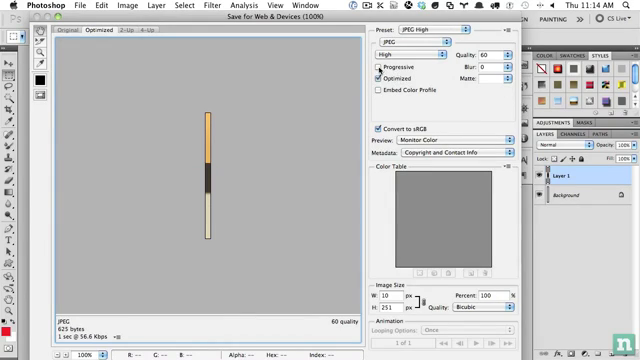
left_click(376, 66)
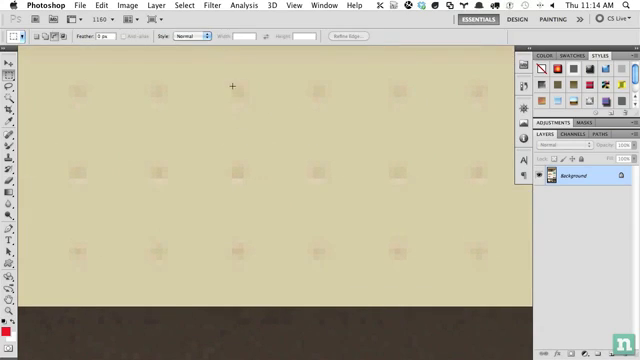
Step: Marquee one square tile of the dotted background pattern
left_click_drag(232, 84, 304, 138)
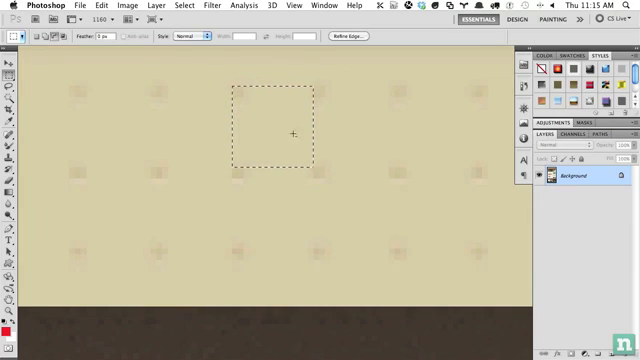
mouse_move(318, 92)
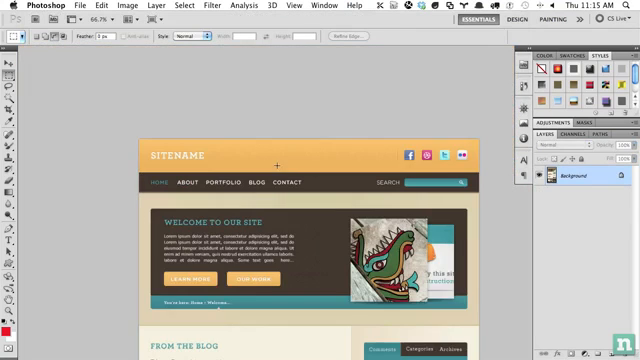
scroll("down", 3)
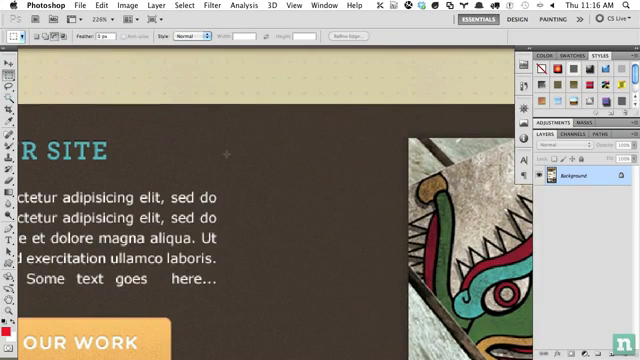
left_click_drag(228, 152, 292, 188)
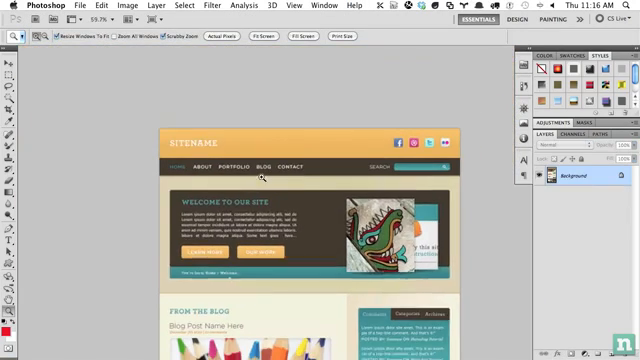
scroll("down", 3)
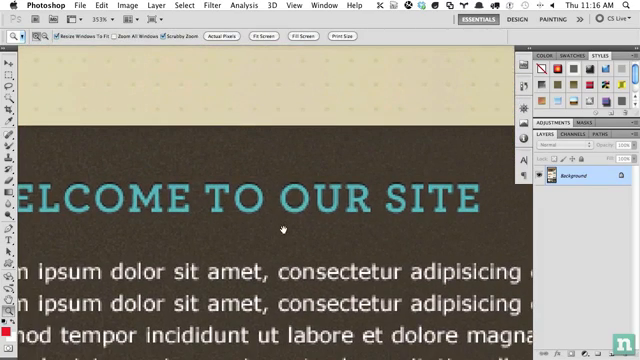
mouse_move(280, 228)
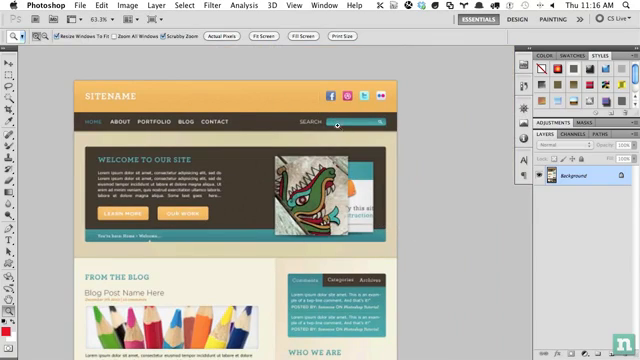
scroll("down", 3)
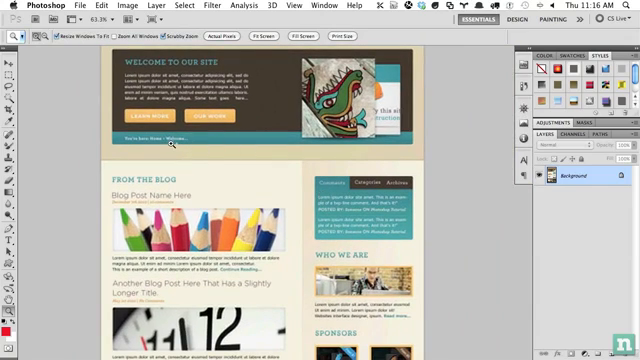
scroll("down", 3)
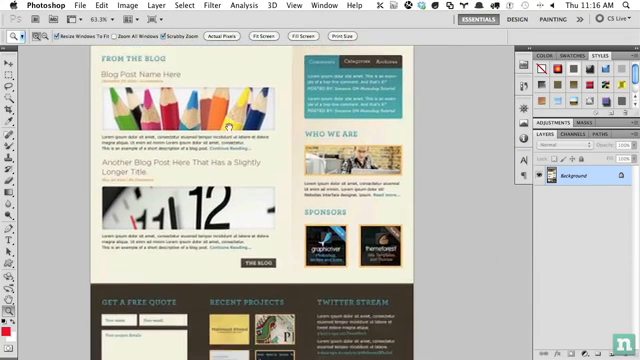
scroll("down", 3)
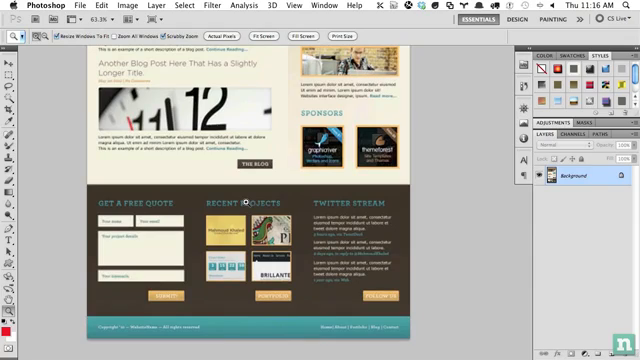
mouse_move(418, 110)
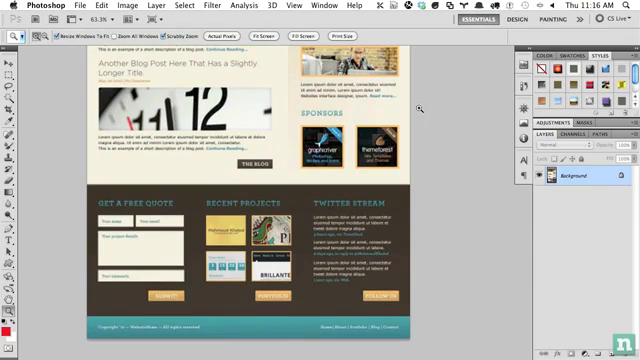